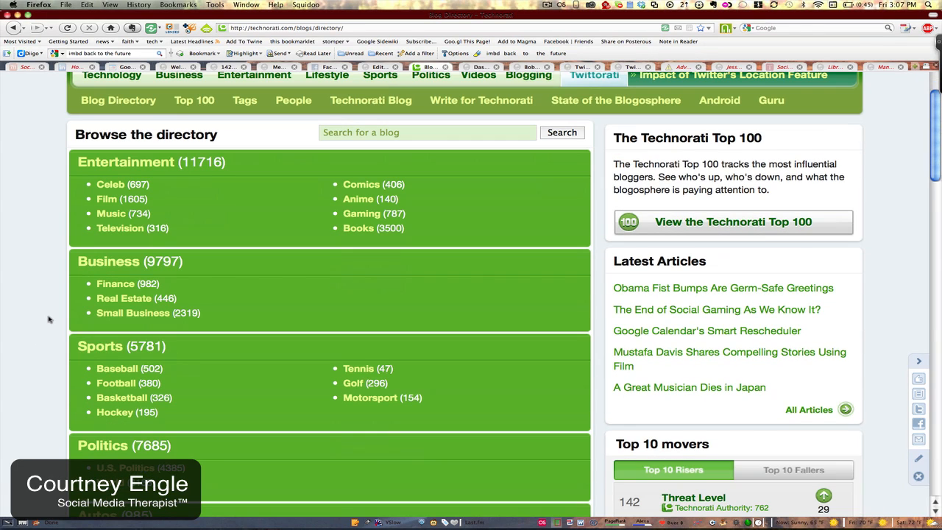
Step: Show the Small Business category listing under Business in the Blog Directory
scroll(down, 3)
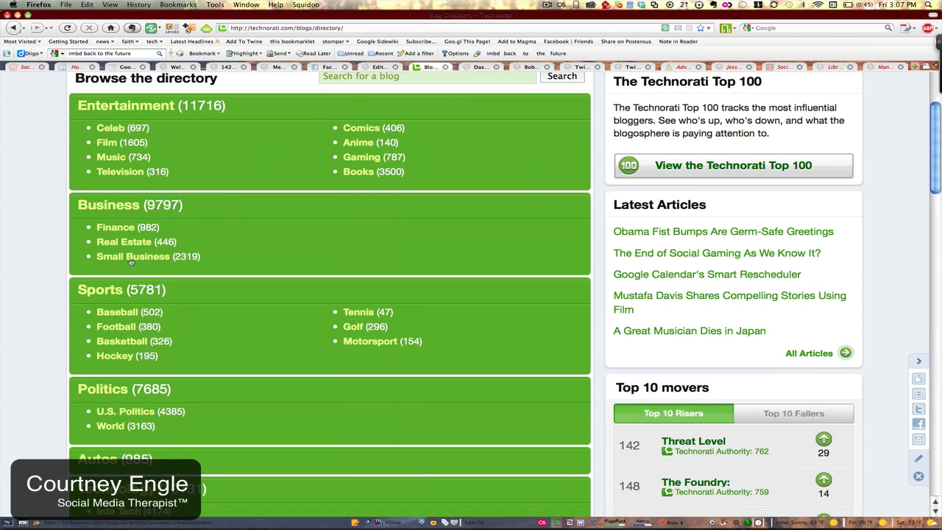
click(132, 256)
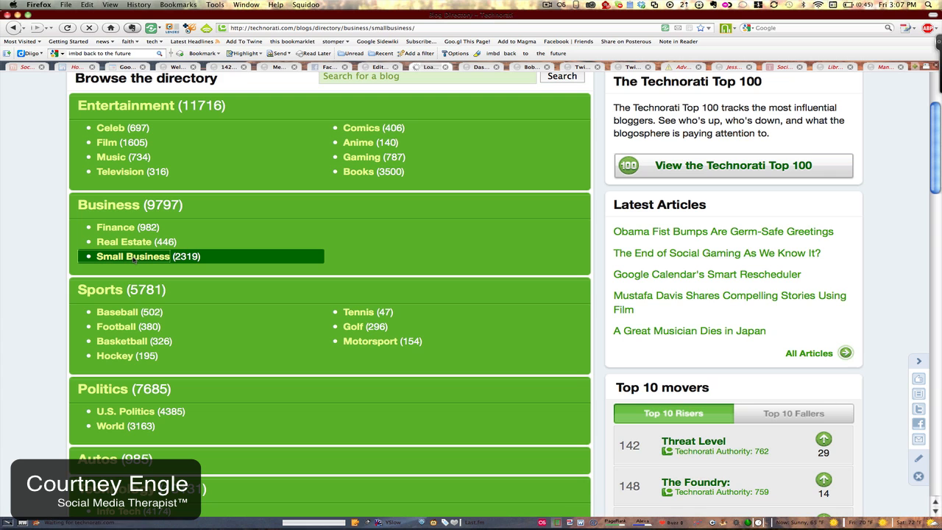
click(133, 256)
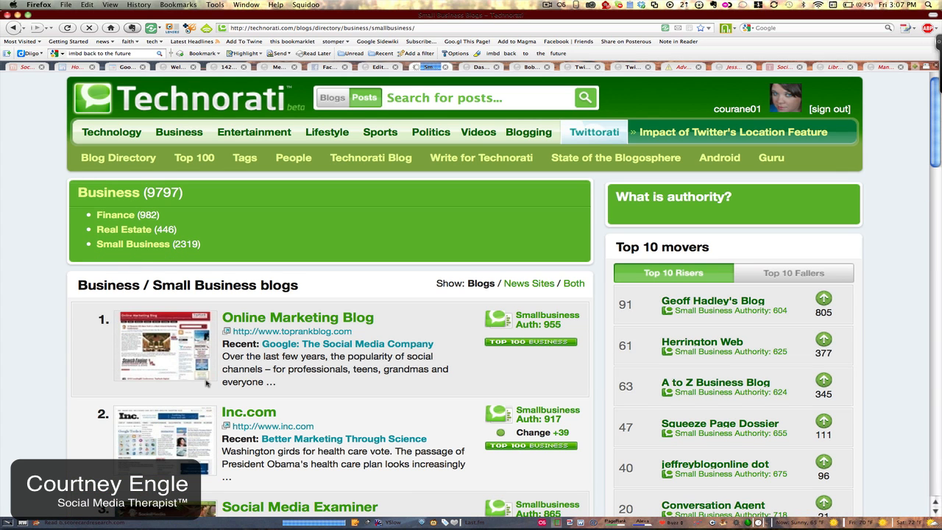
mouse_move(279, 349)
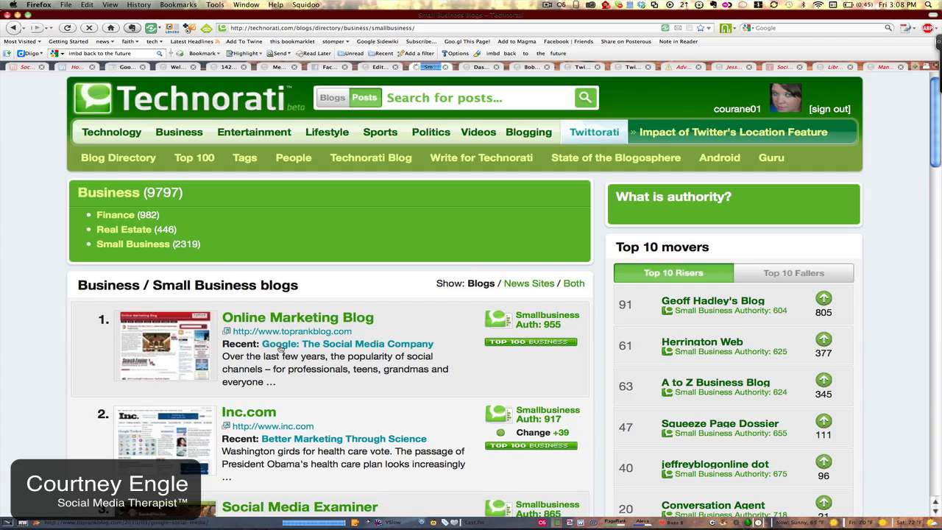
scroll(down, 3)
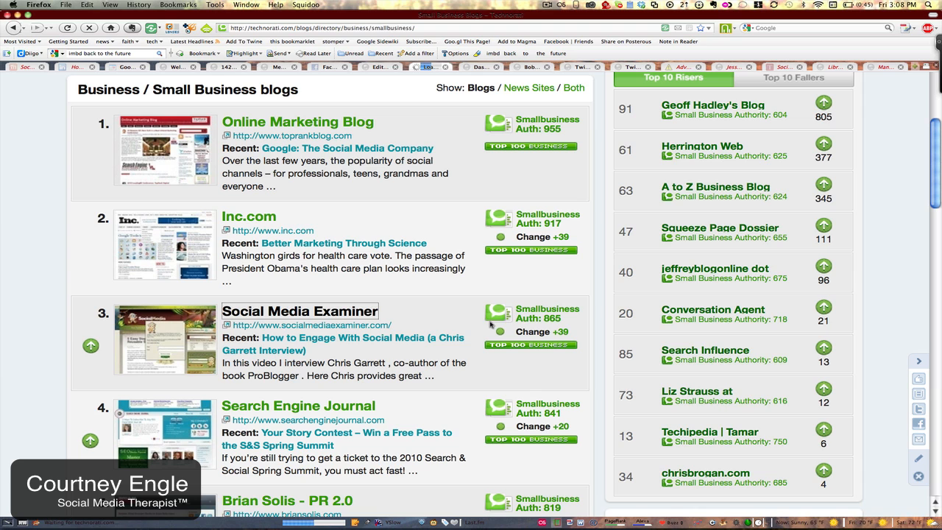
Step: View the Social Media Examiner blog page, then go to your own Technorati profile
click(301, 310)
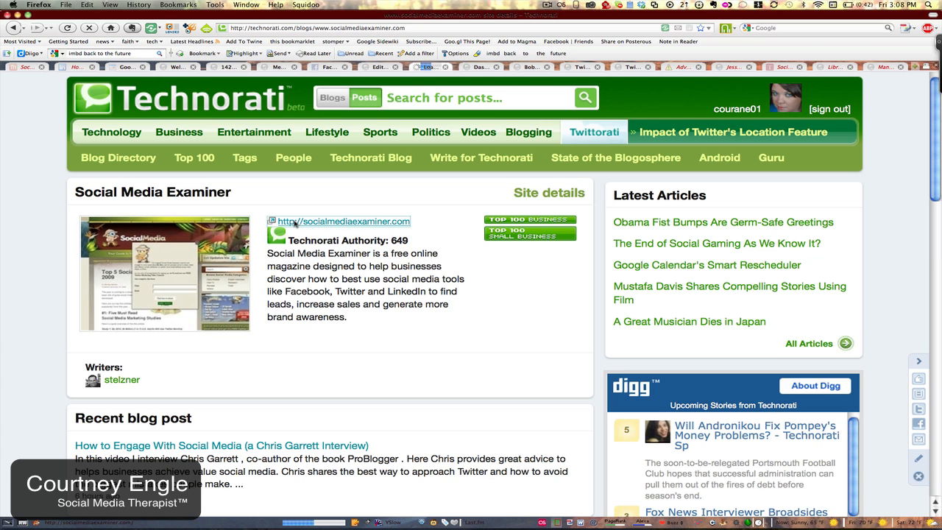
click(342, 221)
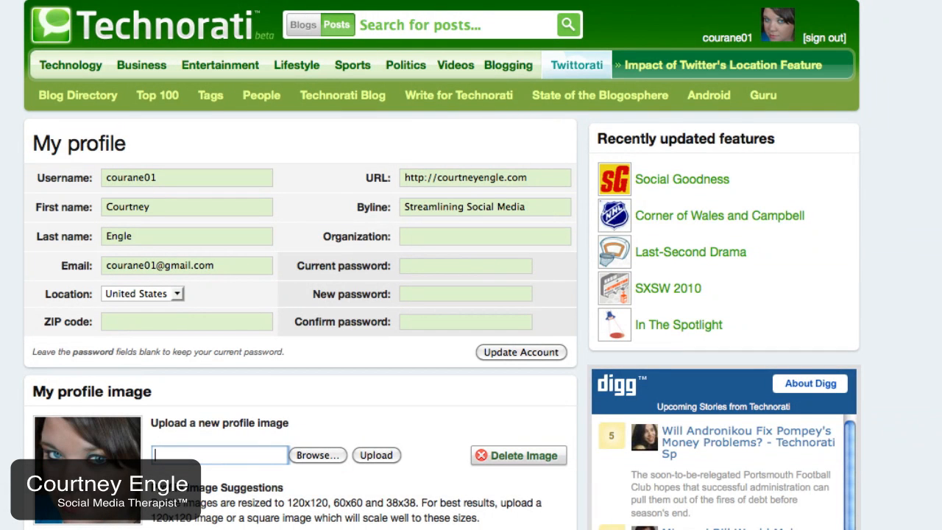
scroll(down, 3)
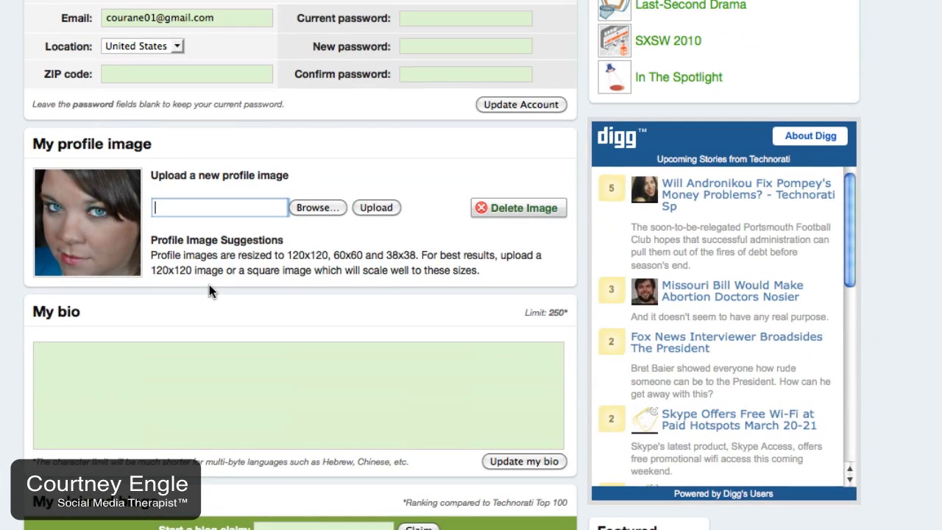
scroll(up, 3)
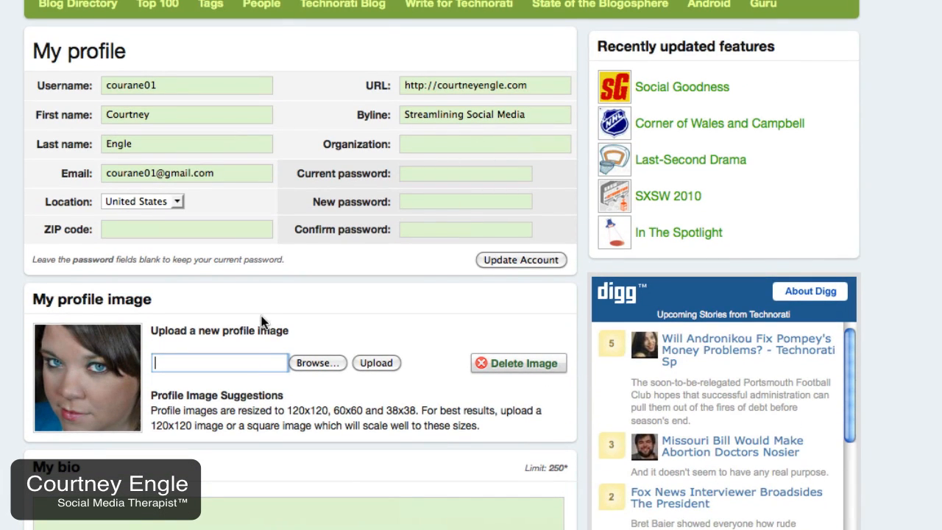
scroll(down, 3)
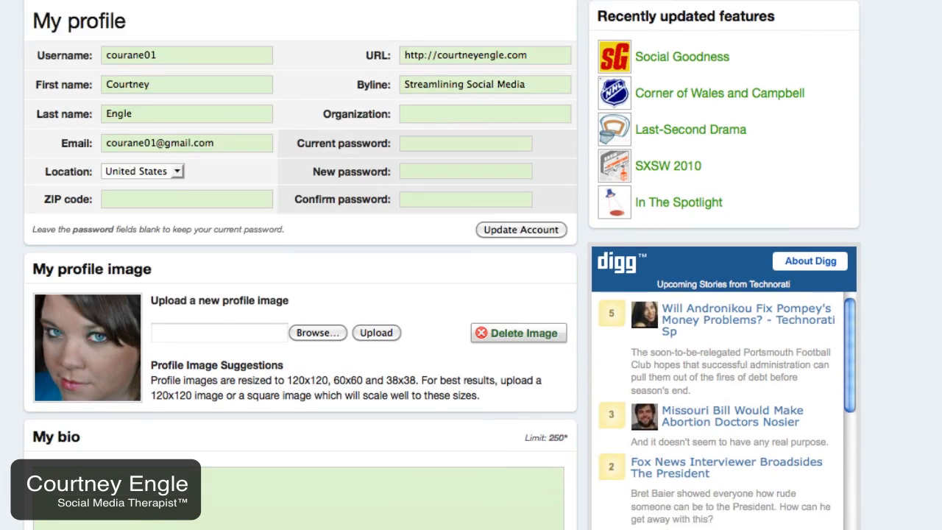
scroll(down, 3)
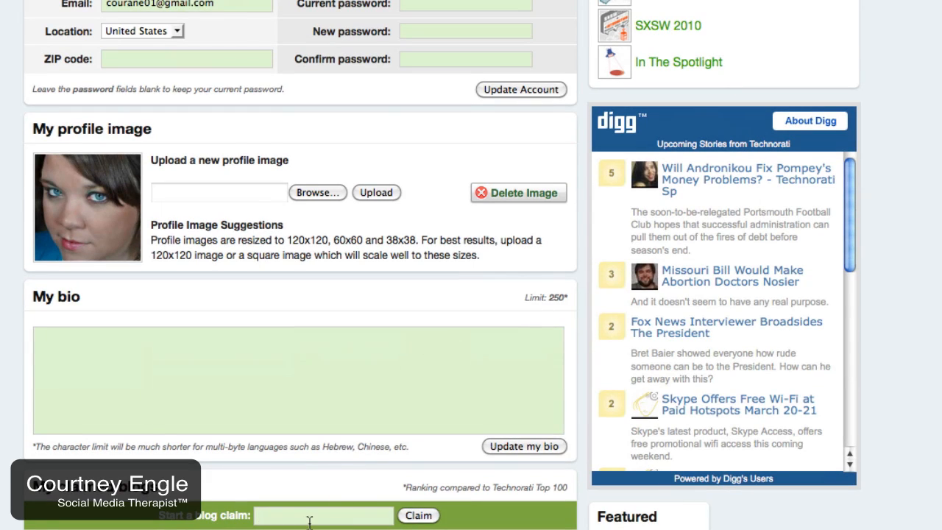
text(http://courtneyengle.com)
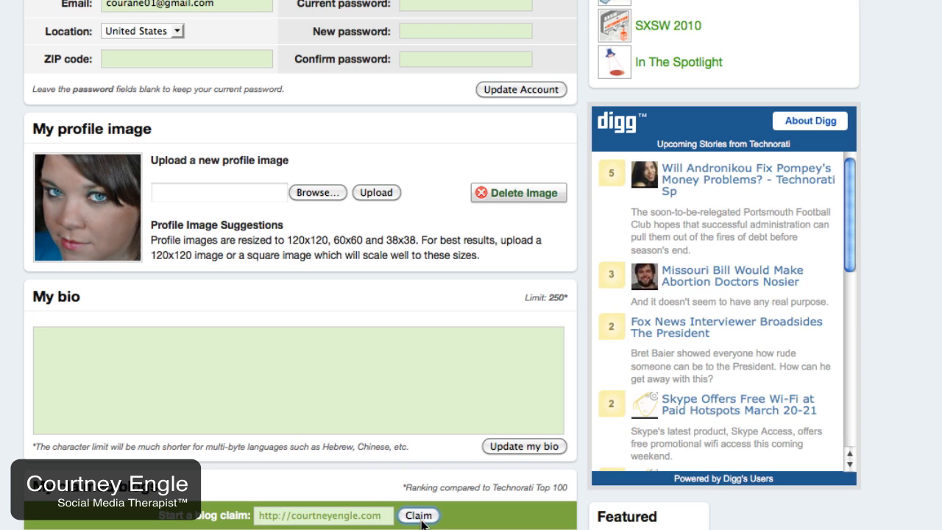
mouse_move(250, 515)
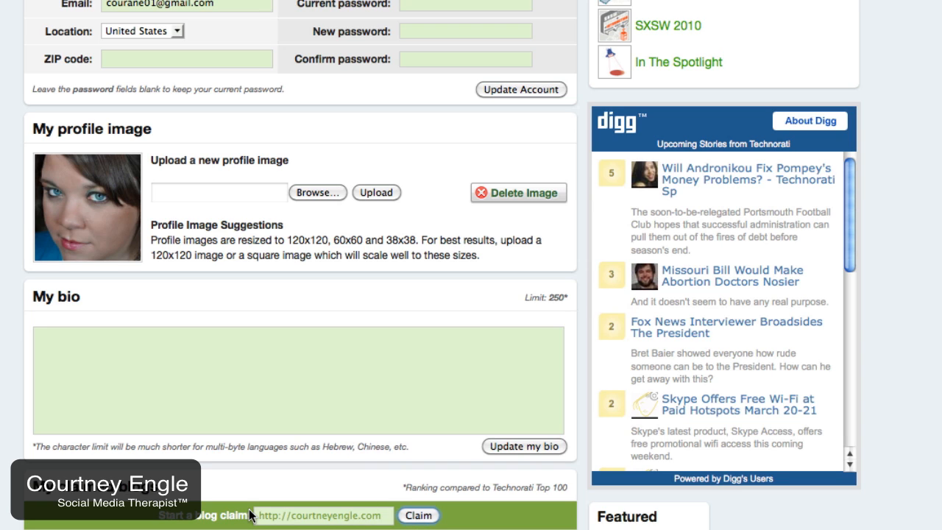
mouse_move(381, 522)
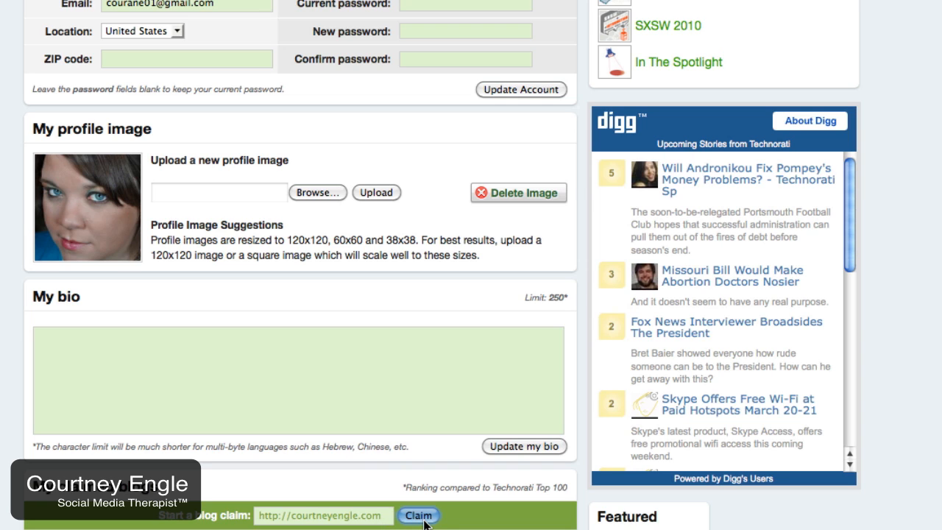
click(418, 515)
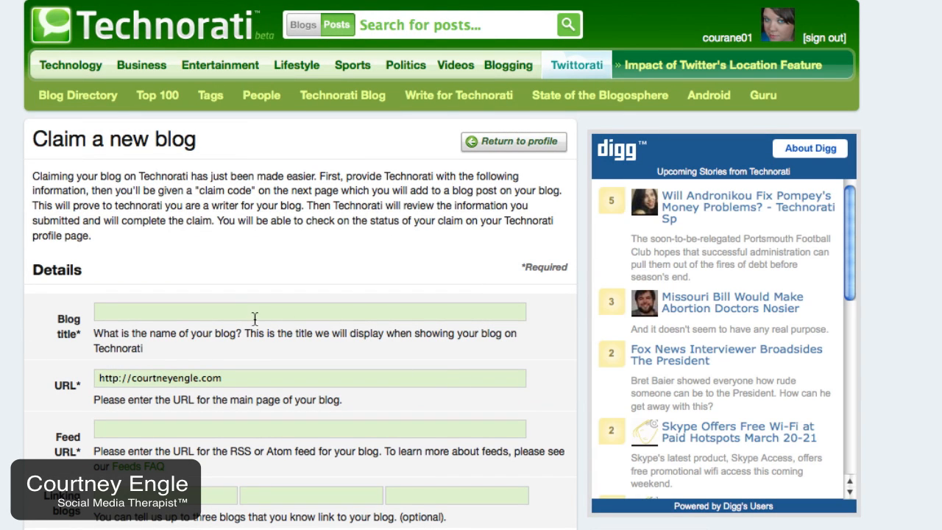
Step: Fill the claim form's feed URL and site description 'Streamlining Social Media'
text(c)
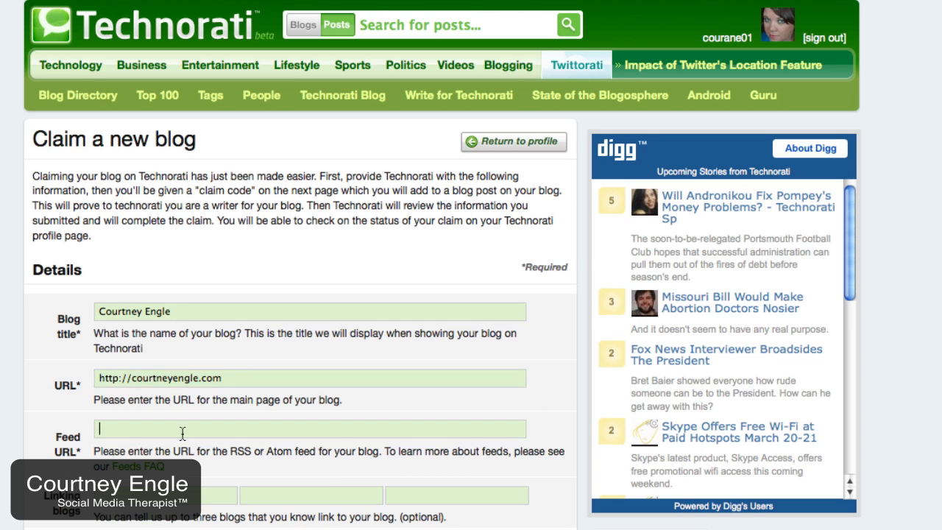
text(http:)
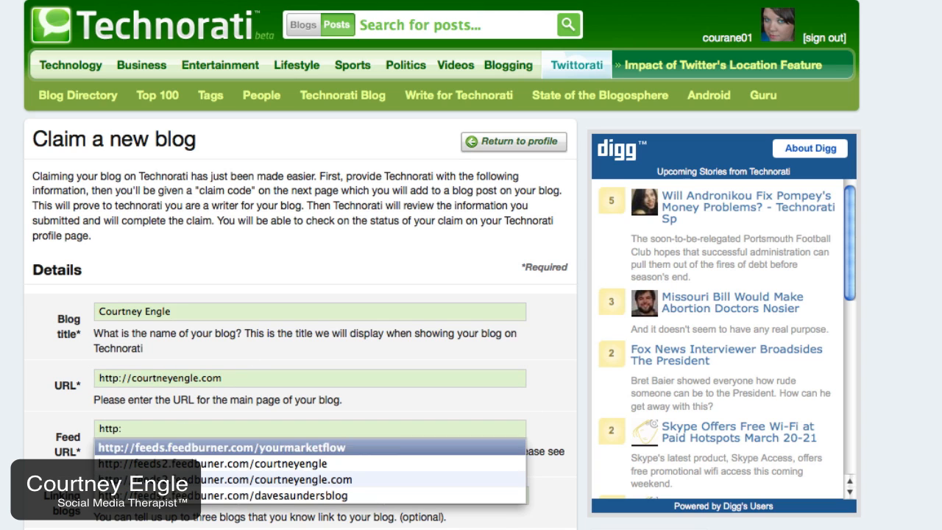
click(221, 462)
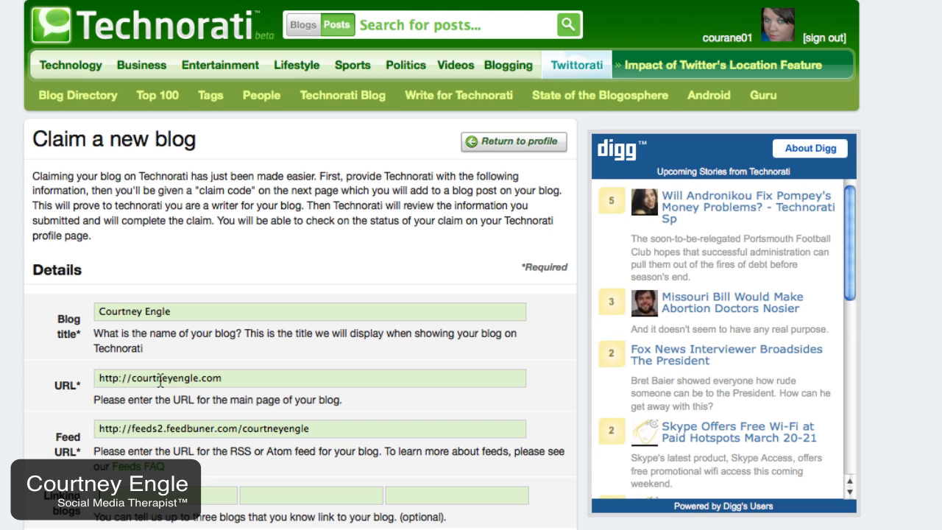
scroll(down, 3)
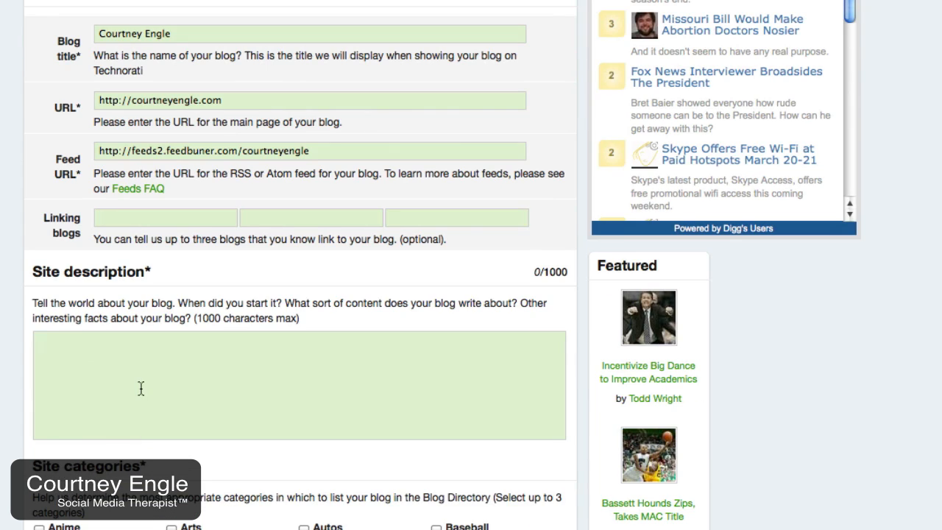
text(Streaml)
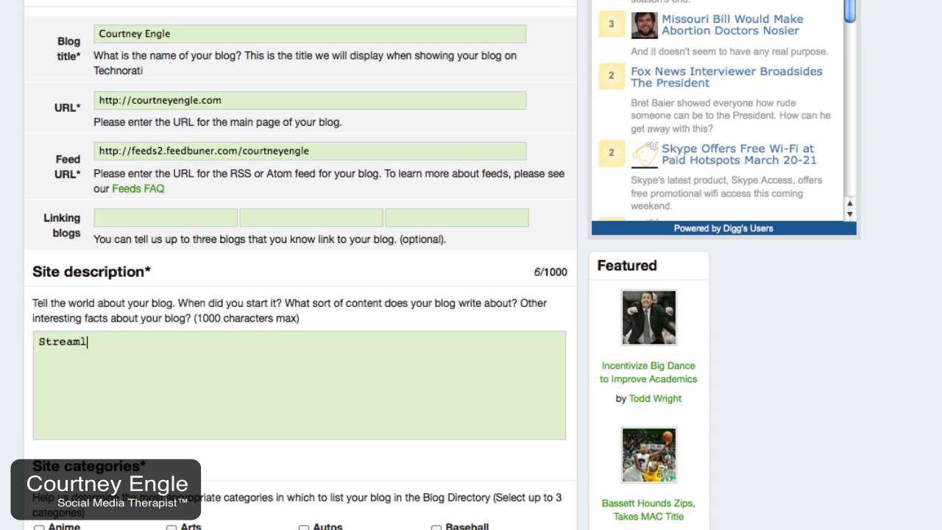
text(ining Social)
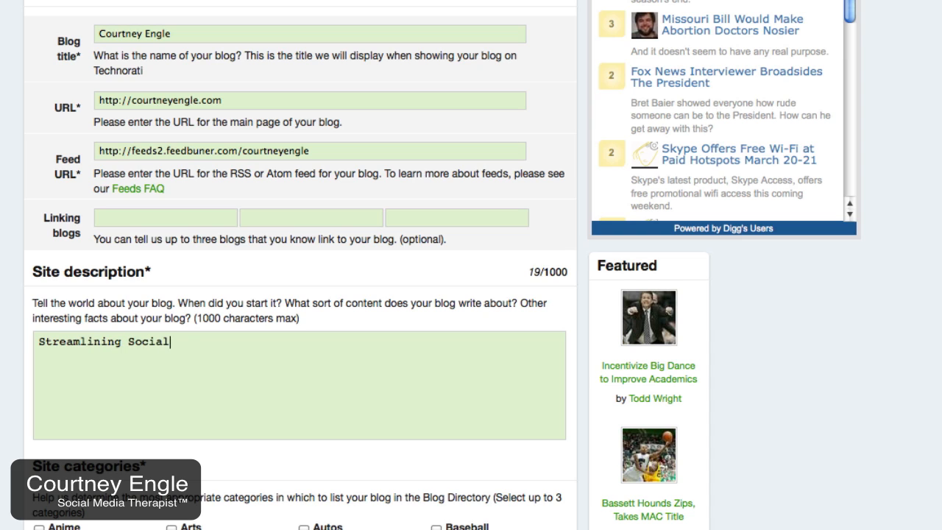
text(Media)
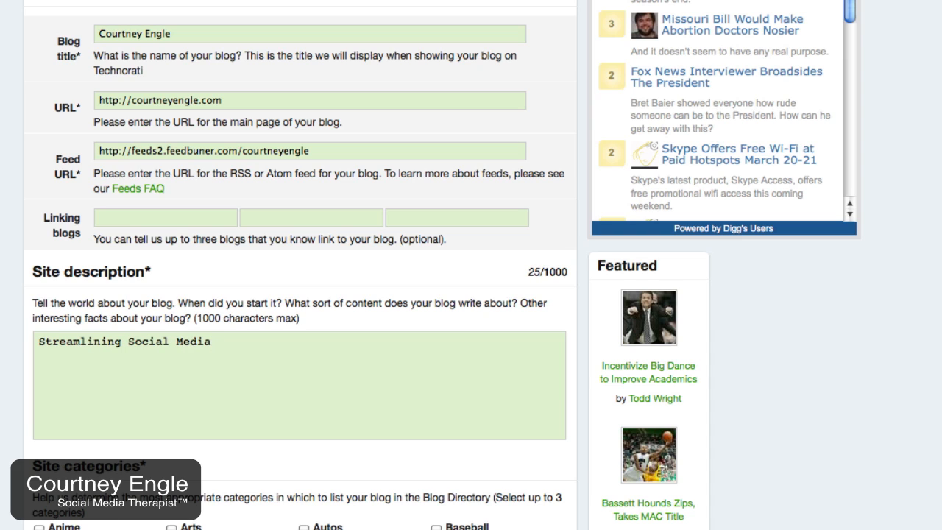
scroll(down, 3)
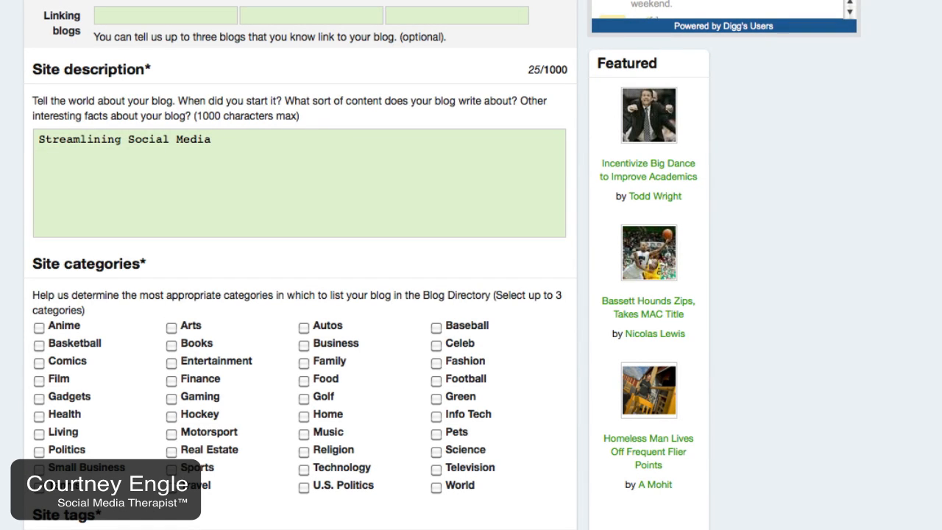
Step: Proceed to the next step, getting the missing-information warning and the claim-code draft post
scroll(down, 3)
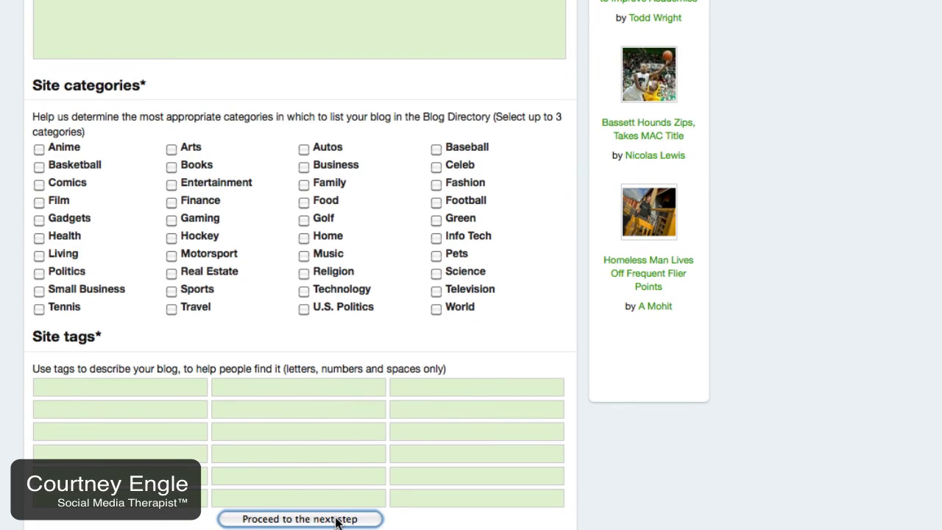
click(301, 518)
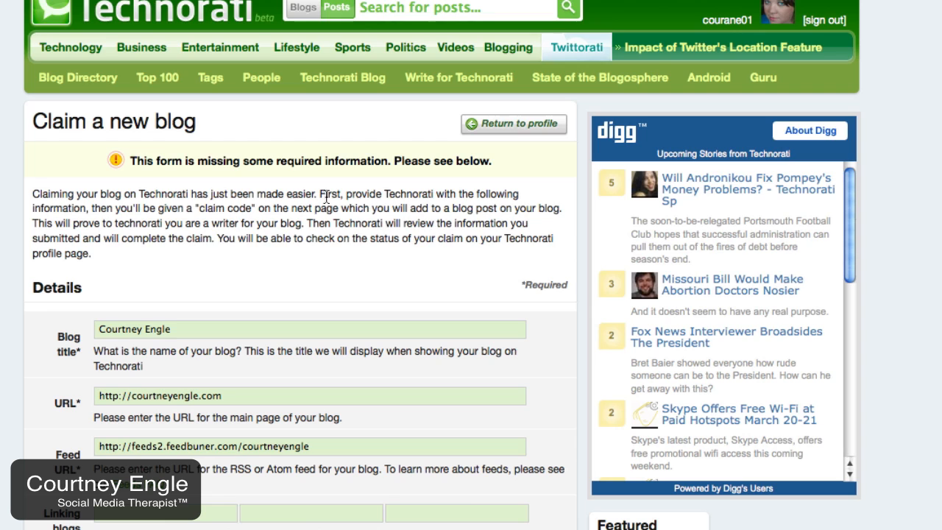
scroll(down, 3)
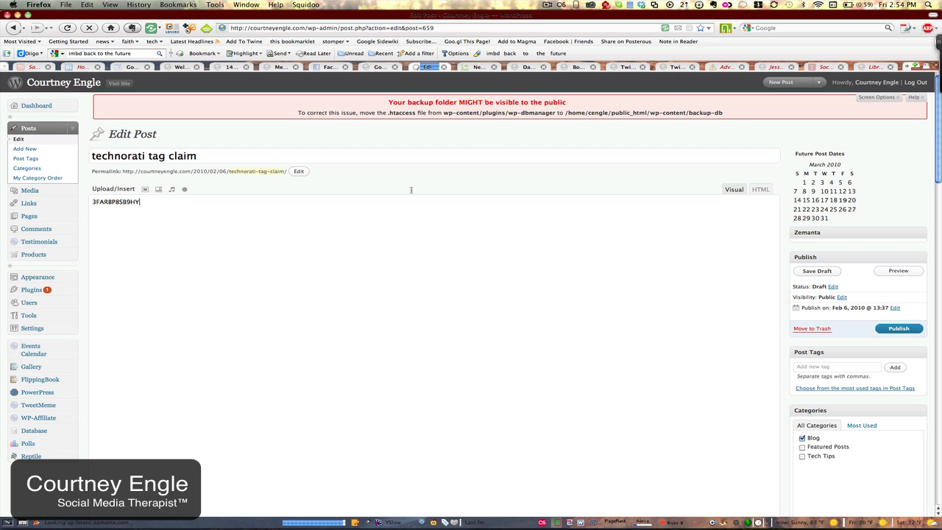
mouse_move(781, 224)
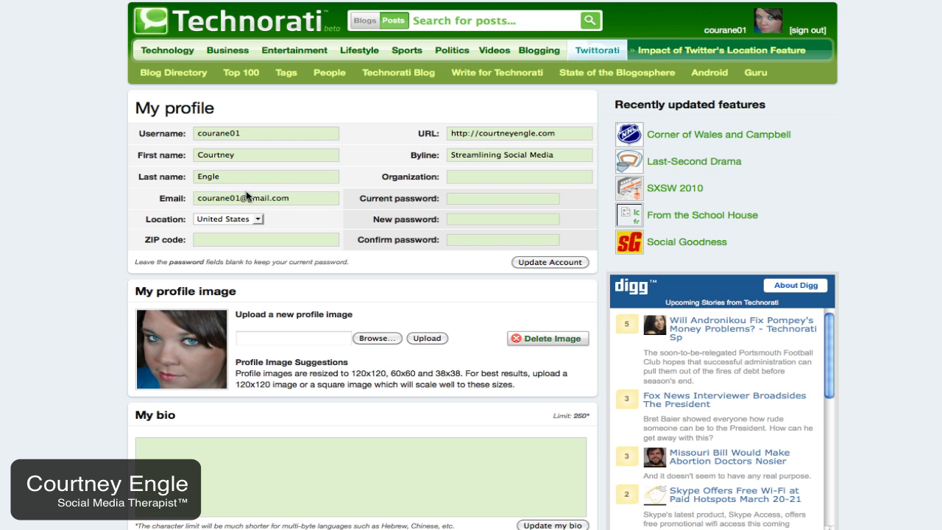
Step: Scroll the profile to My claimed blogs showing courtneyengle.com blocked by robots.txt
scroll(down, 3)
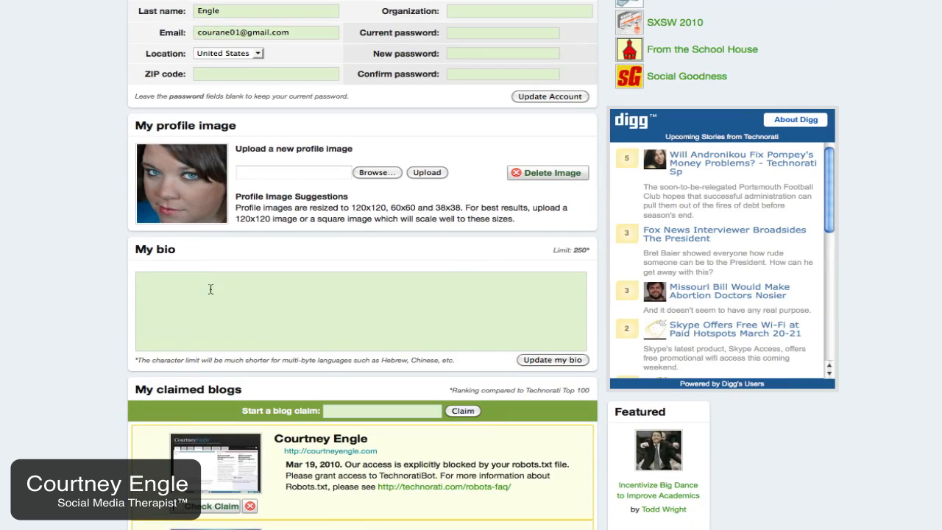
scroll(down, 3)
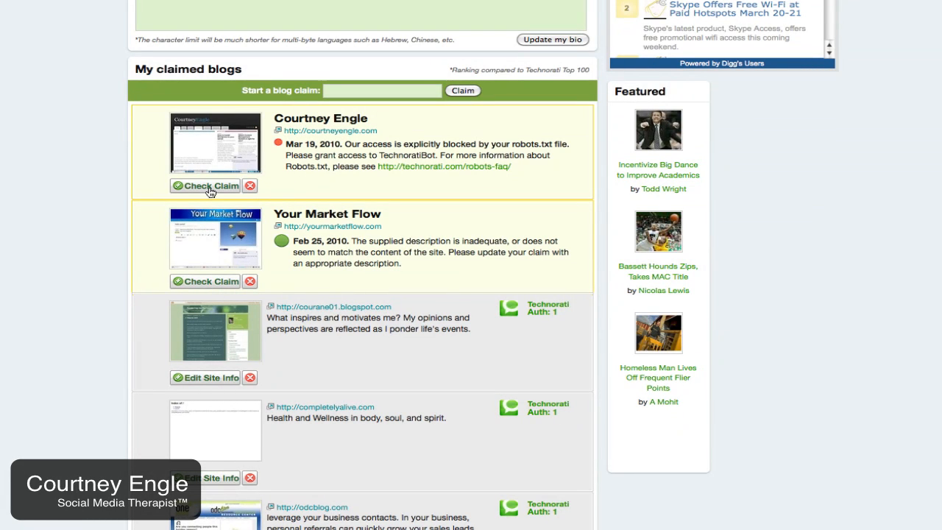
mouse_move(209, 192)
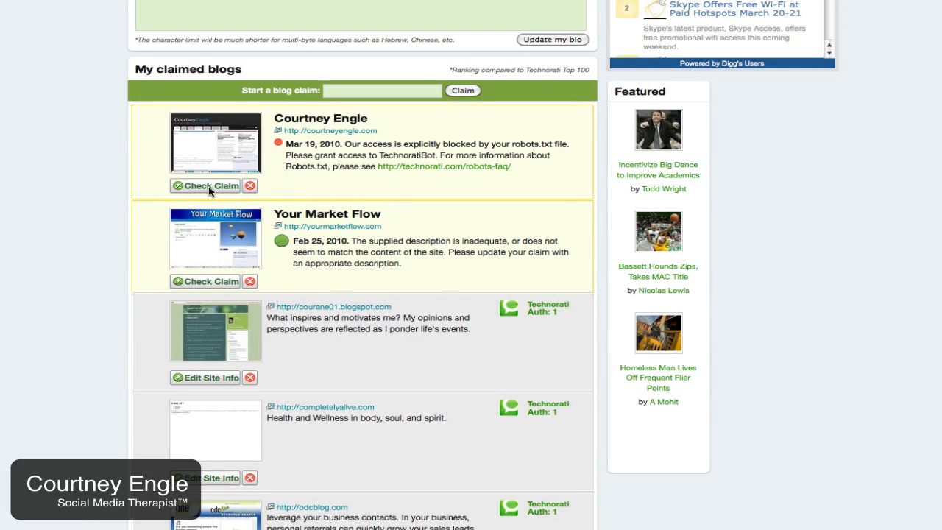
mouse_move(218, 285)
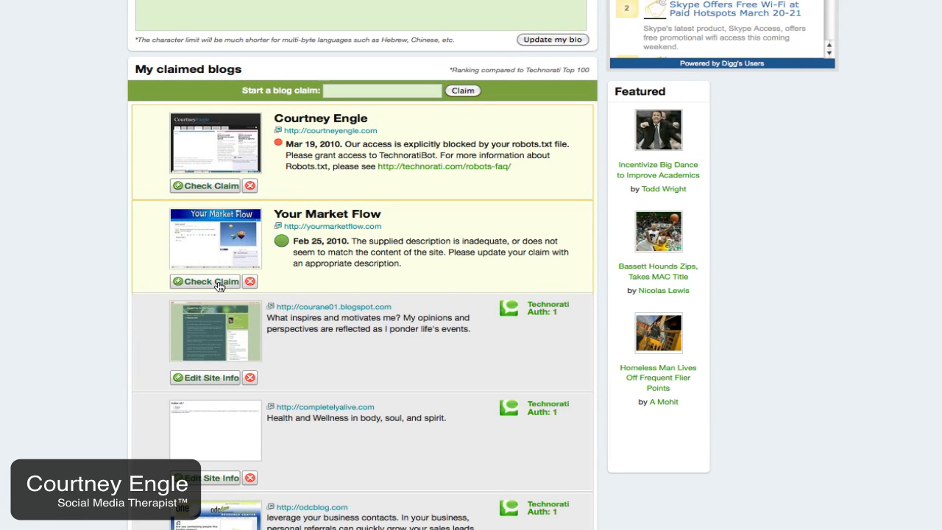
mouse_move(278, 268)
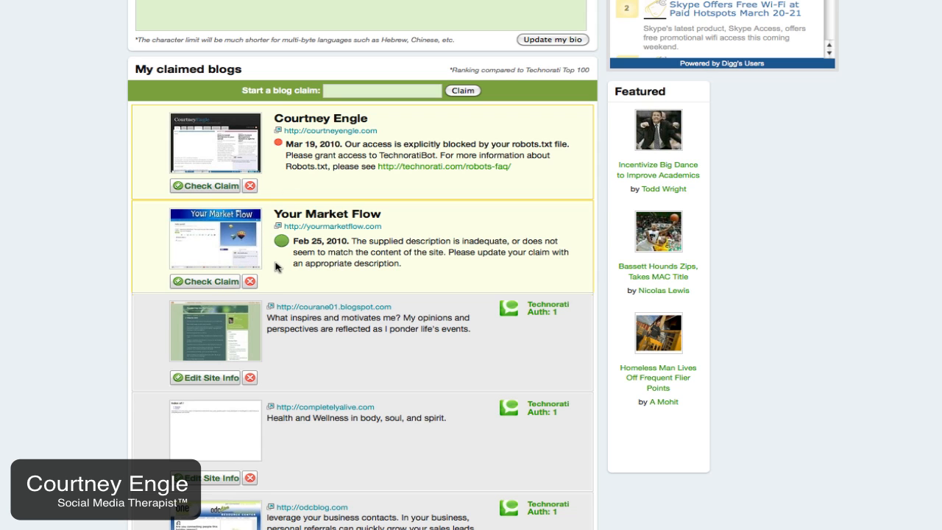
scroll(down, 3)
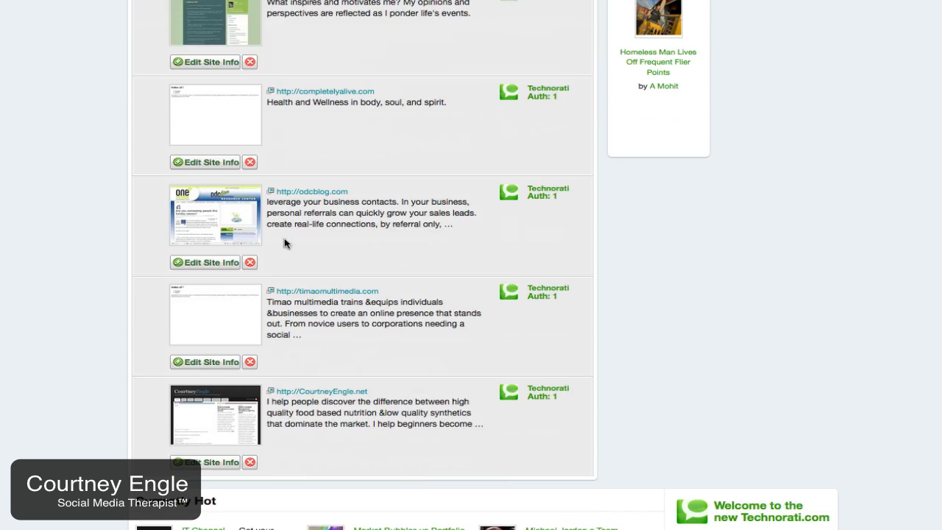
scroll(down, 3)
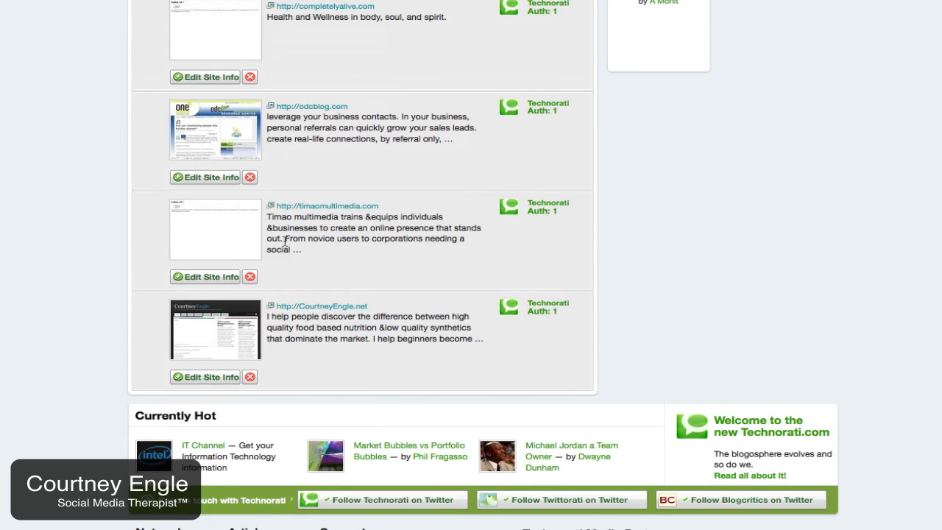